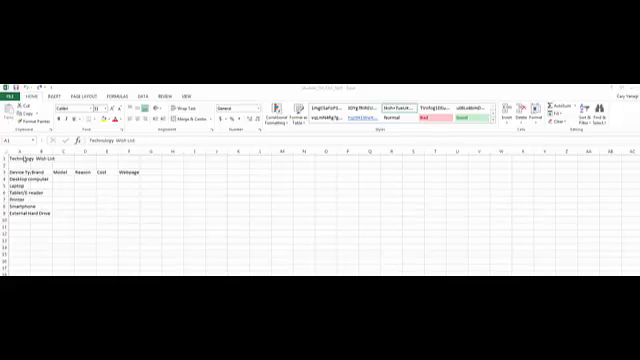
- Apply a cell style from the Cell Styles gallery to the Technology Wish List title in A1
left_click(15, 157)
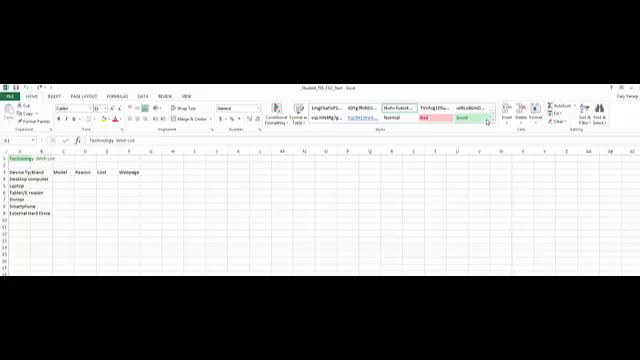
left_click(489, 118)
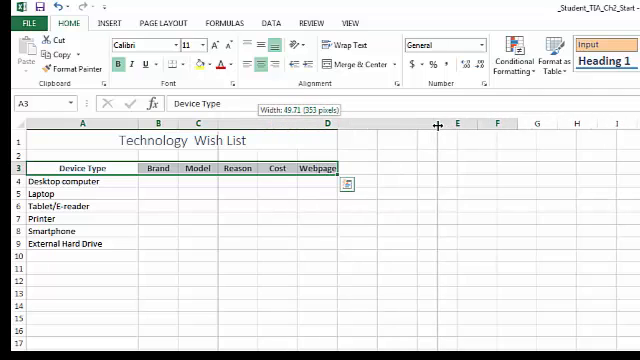
- Narrow column D slightly to fit its content
left_click_drag(440, 126, 430, 126)
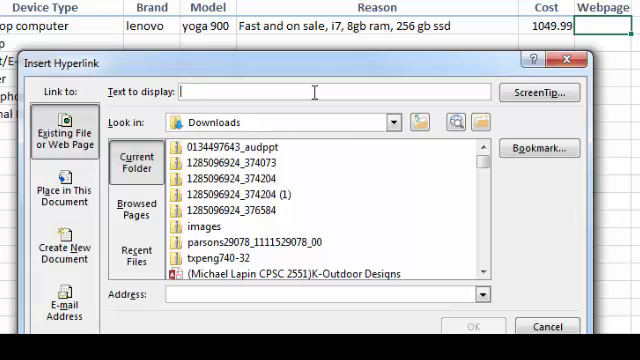
- Type the 'Best Buy Comp' display text for the desktop computer's webpage link
type("B")
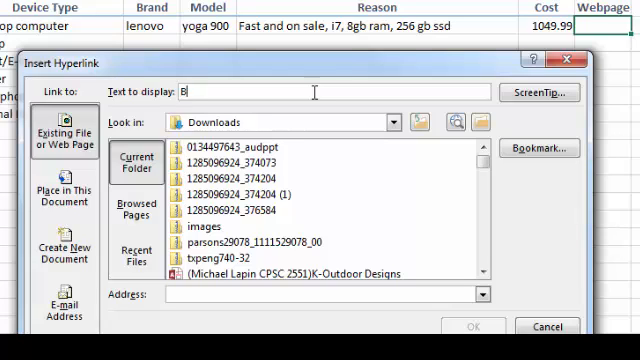
type("est")
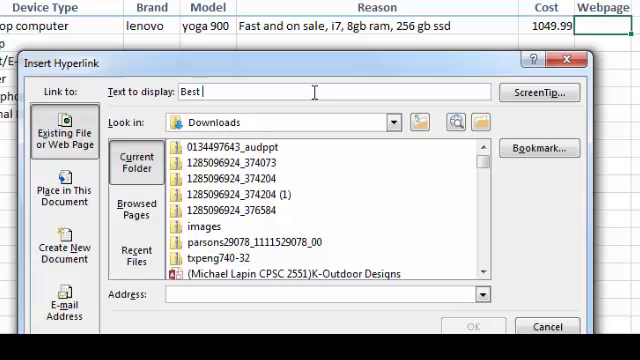
type("Buy")
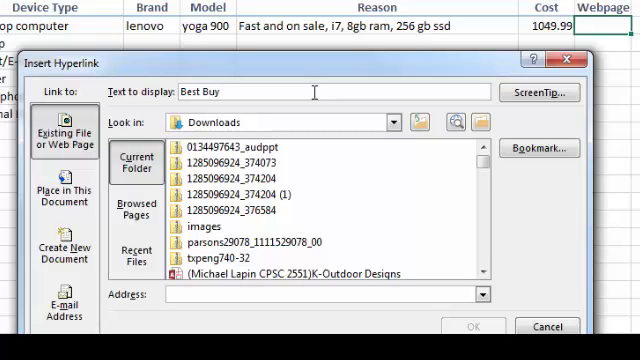
type("Computer")
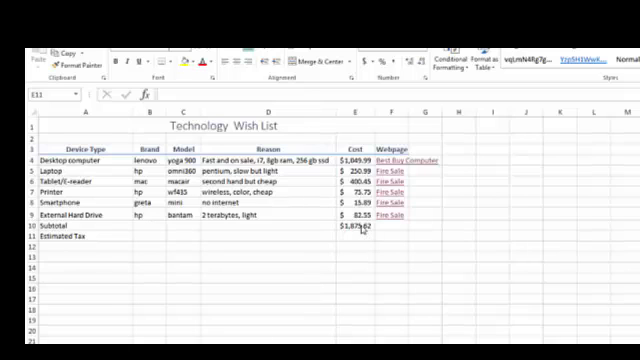
- Compute tax in E11 as subtotal times .06, then add an Estimated Shipping label
left_click(352, 227)
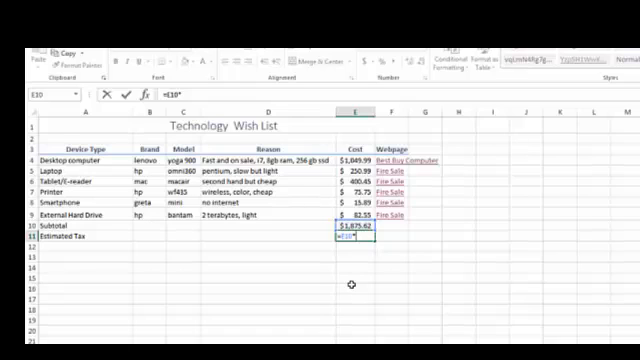
type(".06")
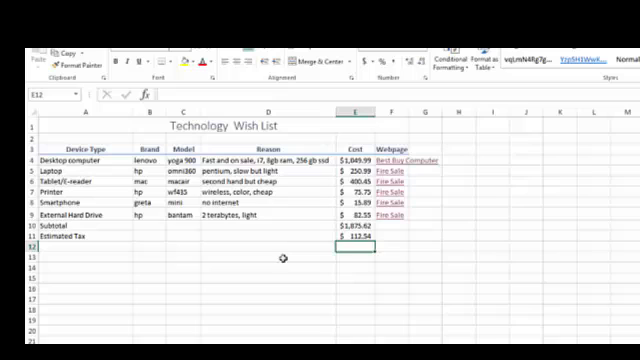
type("Estimated Shipping")
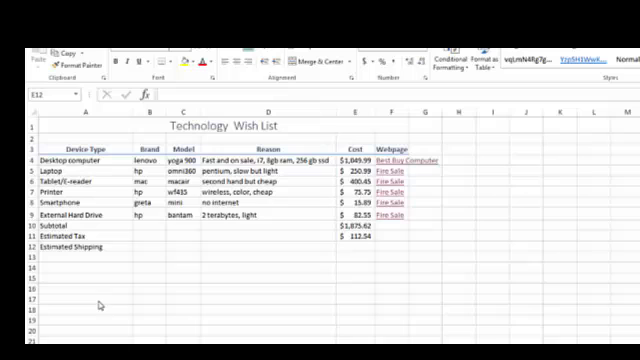
mouse_move(349, 253)
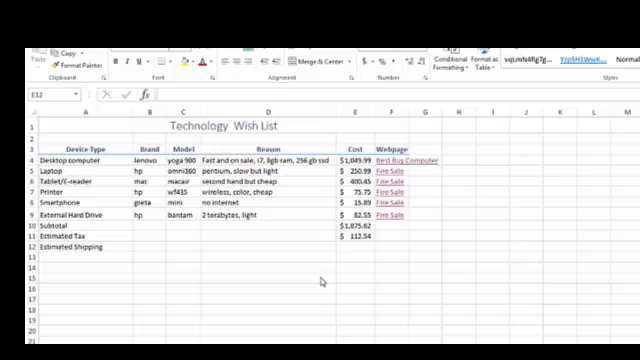
mouse_move(320, 275)
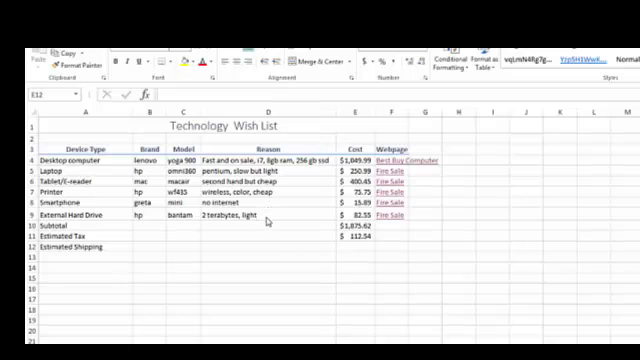
mouse_move(360, 245)
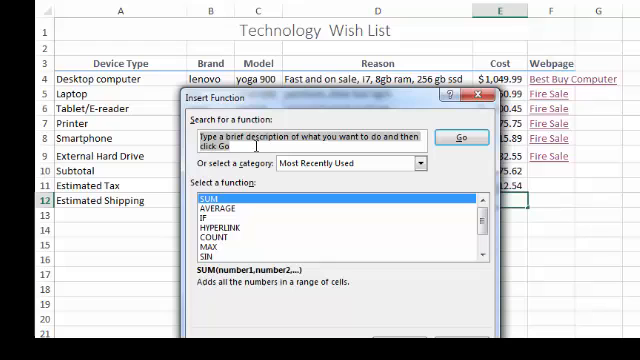
- Enter a COUNTA over device costs E4:E9 in E12, times 10 for $60.00 shipping
type("coun")
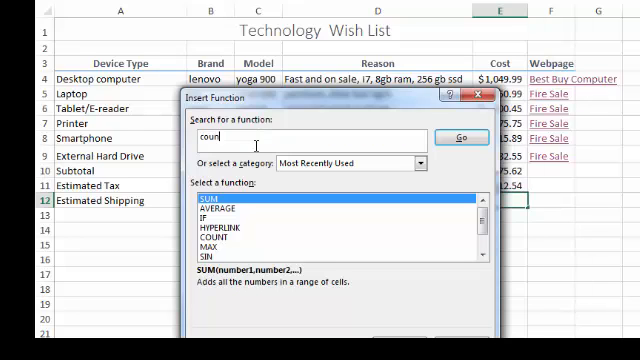
type("a")
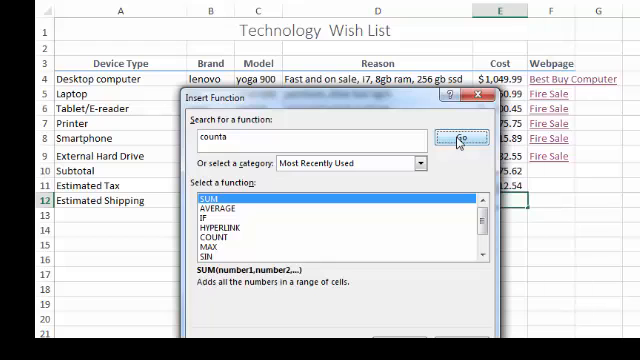
mouse_move(459, 140)
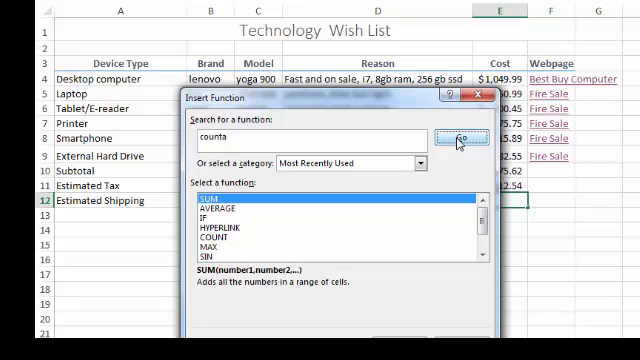
left_click(459, 138)
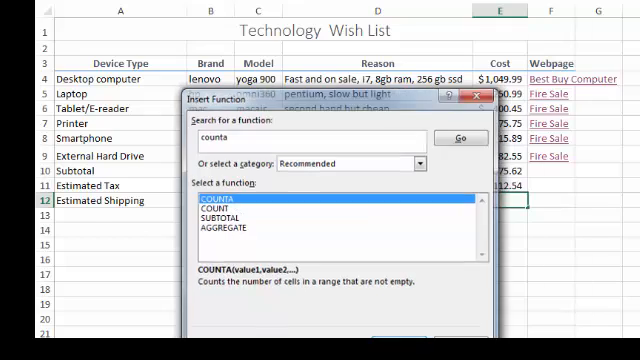
left_click(458, 138)
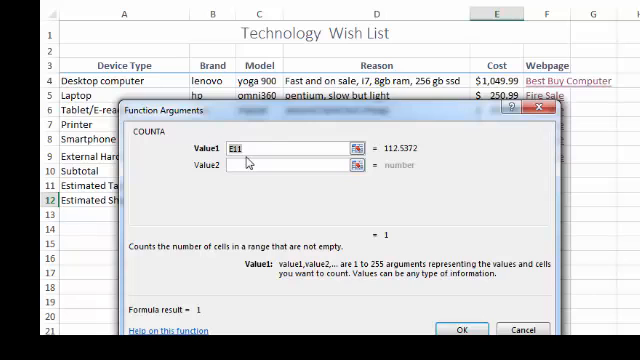
left_click_drag(300, 115, 310, 251)
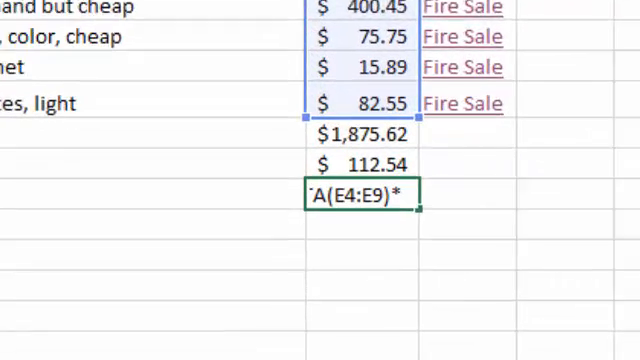
scroll("down", 3)
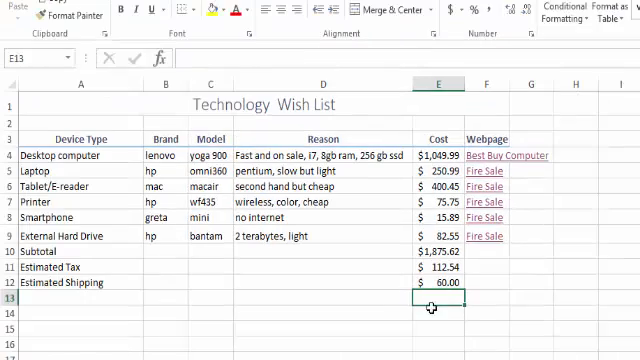
- Enter the 'Total Cost' label in A13
type("Total Cost")
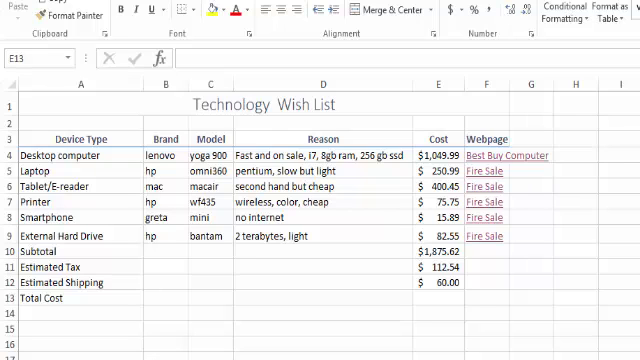
mouse_move(252, 355)
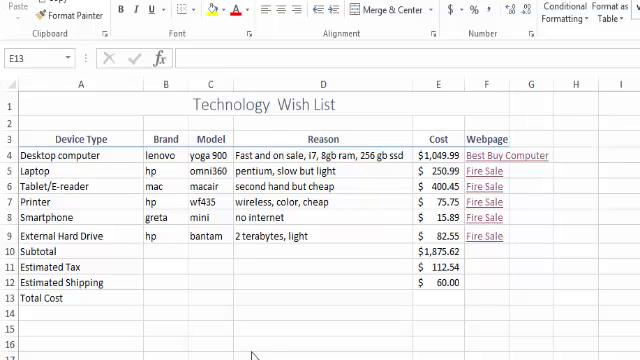
mouse_move(187, 280)
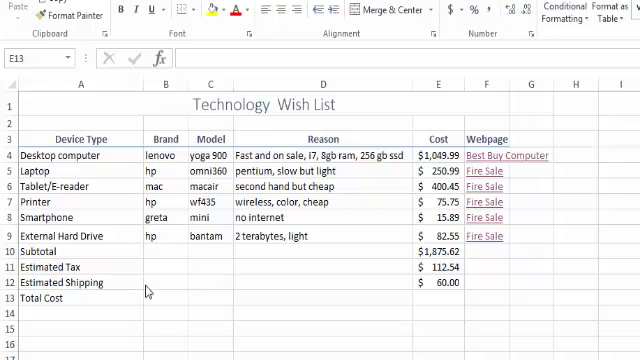
mouse_move(333, 307)
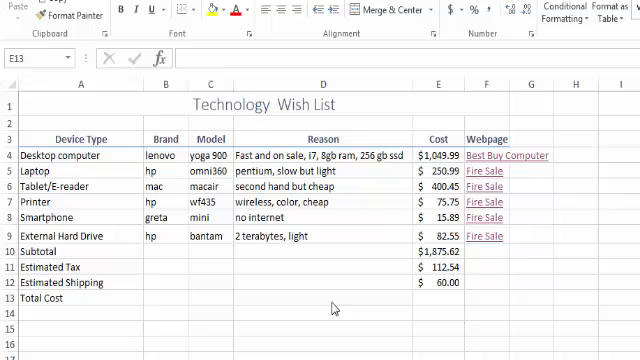
mouse_move(432, 299)
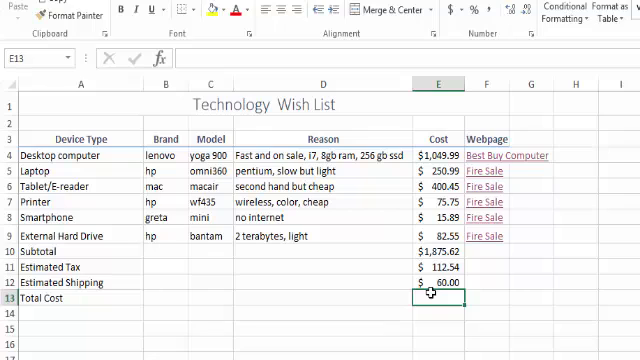
- Enter =SUM(E10:E12) in E13, giving a total cost of $2,048.16
type("=")
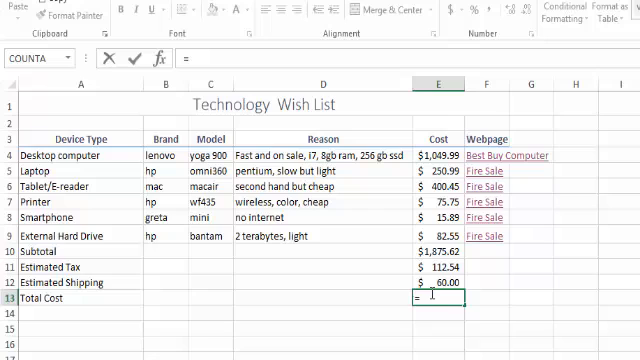
type("sum")
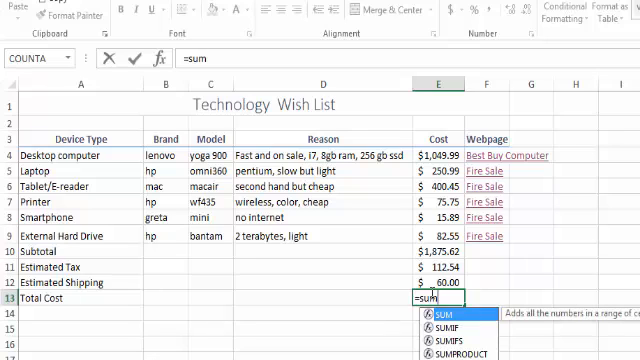
type("(E10:E12")
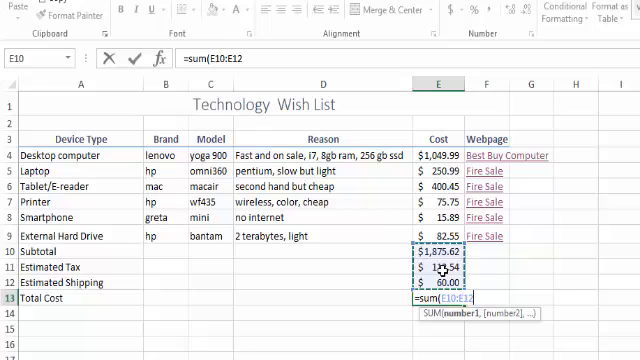
key("enter")
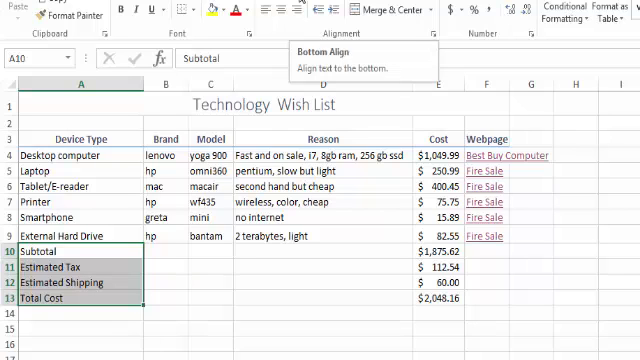
mouse_move(294, 11)
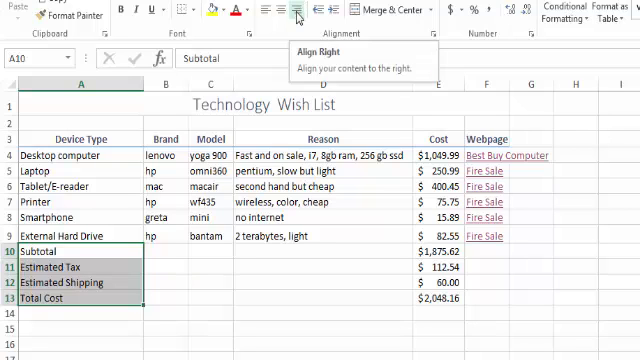